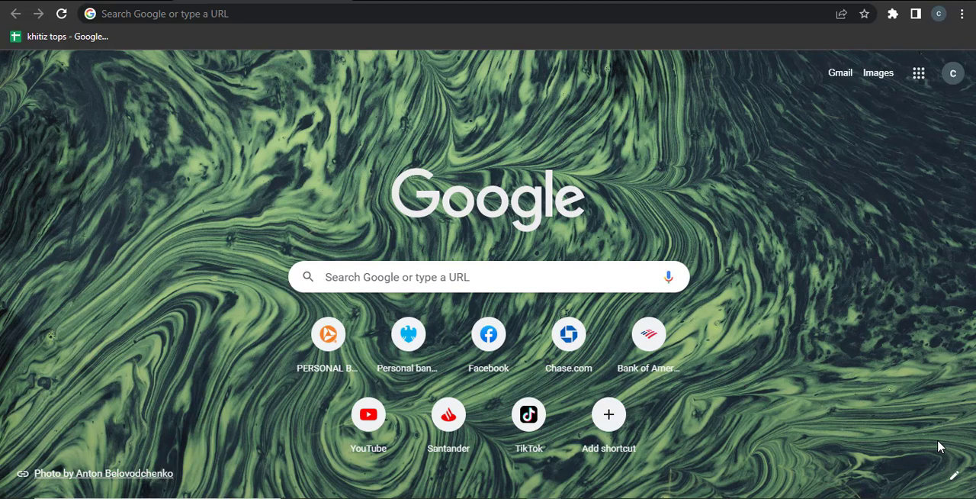
mouse_move(854, 437)
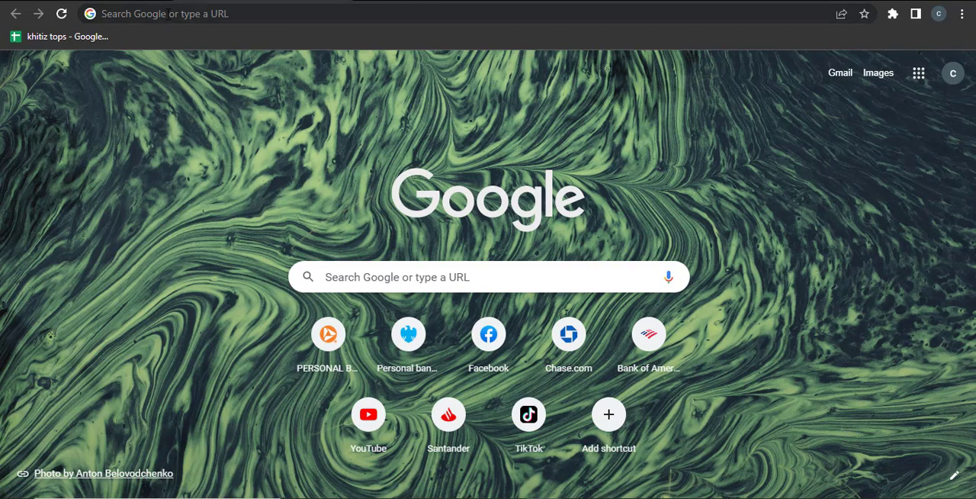
Go to braintreepayments.com and reach the sandbox sign-up form from the Log in menu
type("braintreepayments.com")
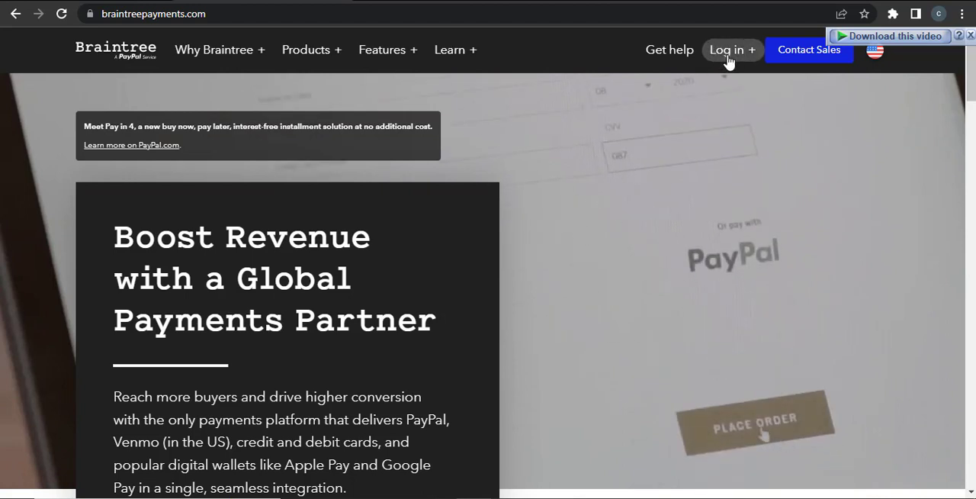
left_click(732, 49)
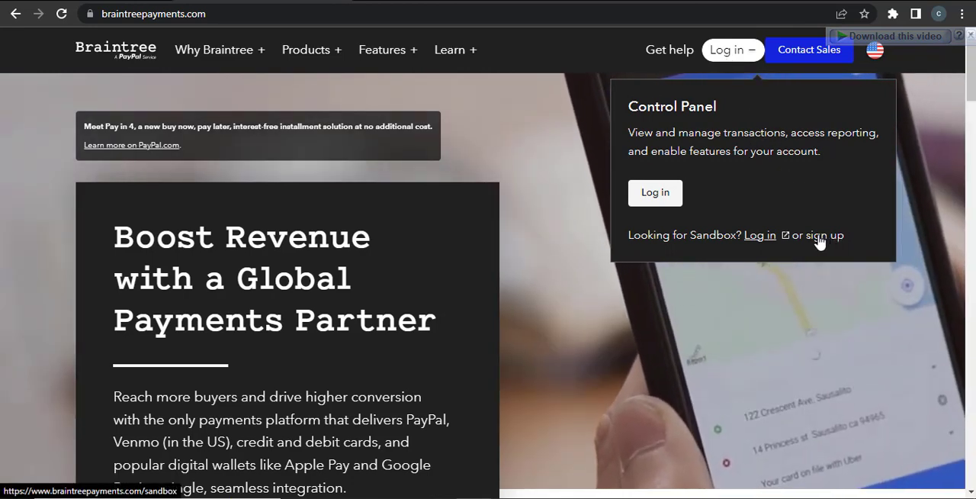
left_click(826, 235)
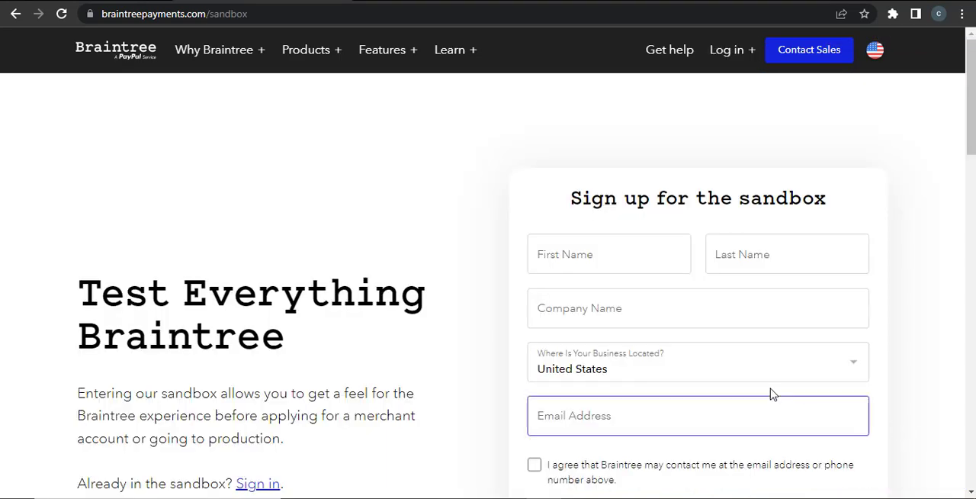
Enter the name 'shakya', company 'KK' and choose Nepal as the business location
left_click(608, 254)
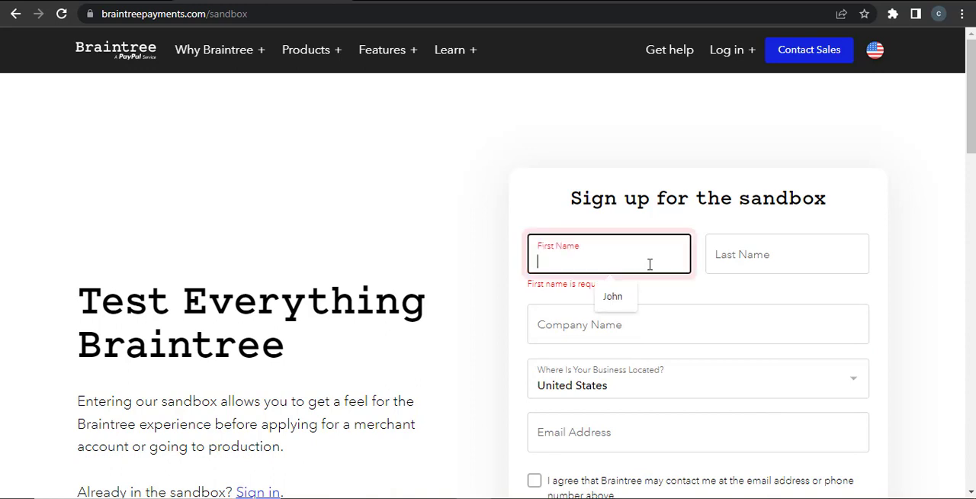
type("shakya")
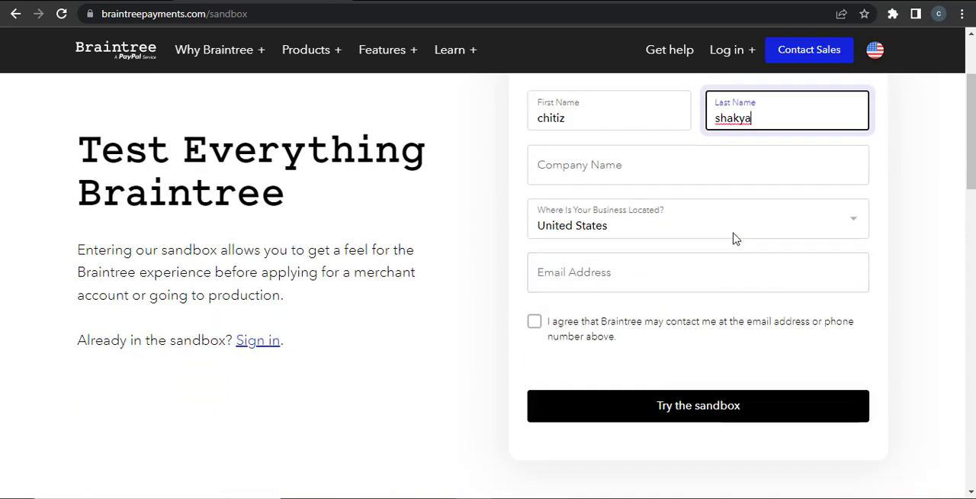
type("KK")
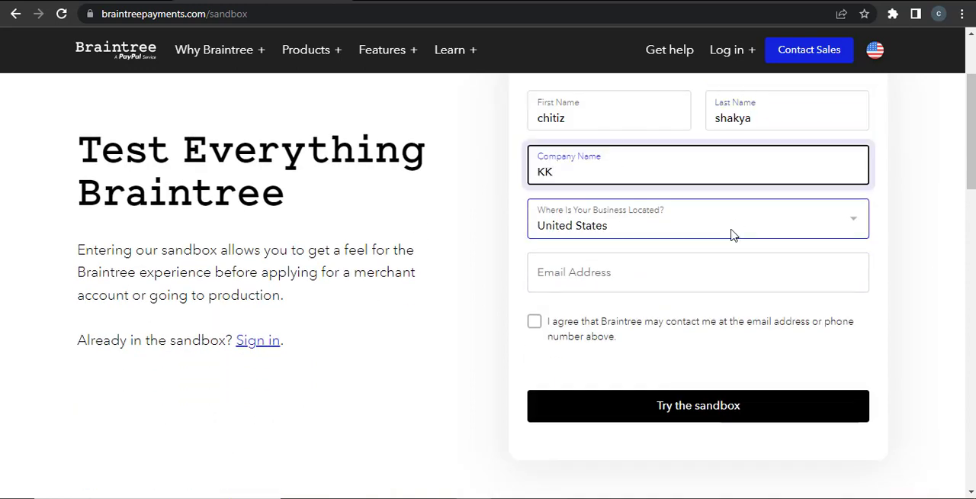
left_click(695, 226)
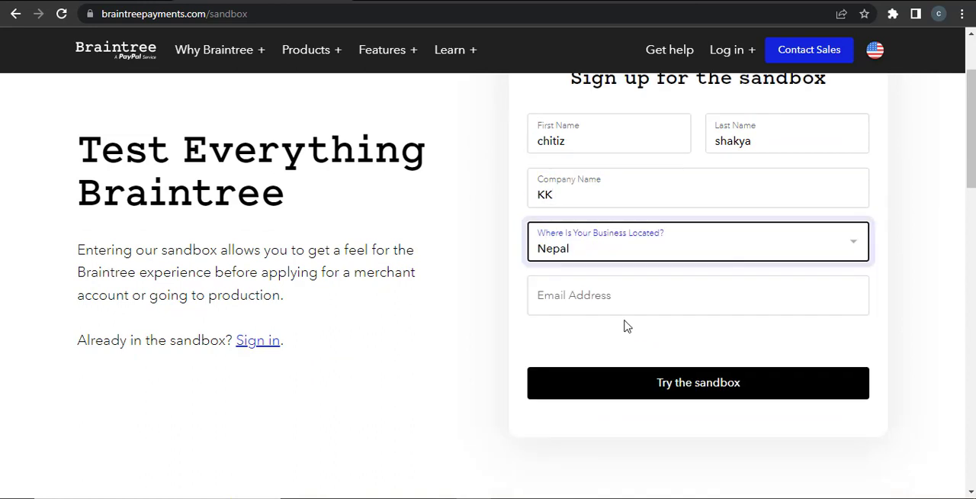
left_click(697, 295)
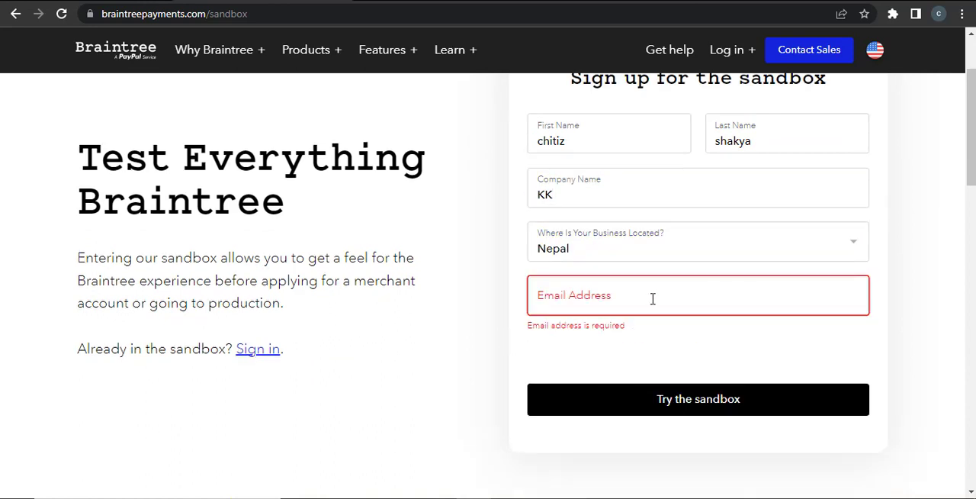
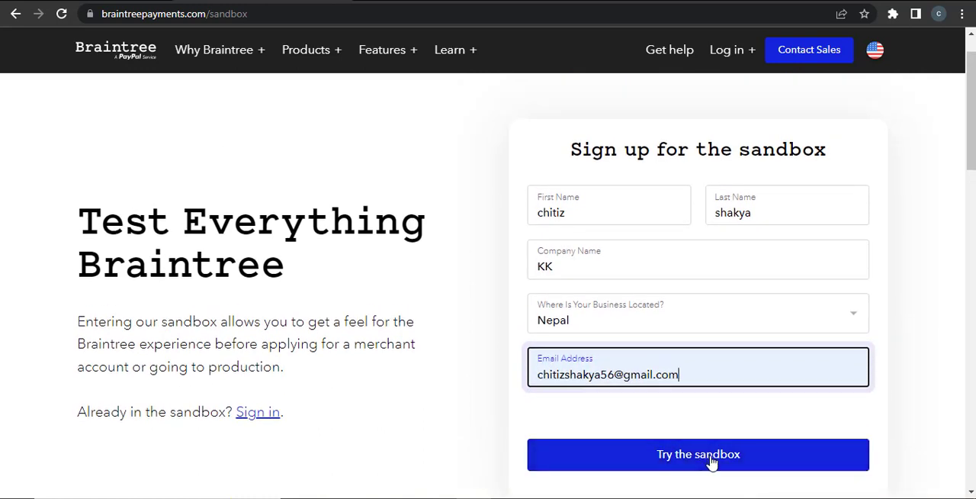
left_click(698, 455)
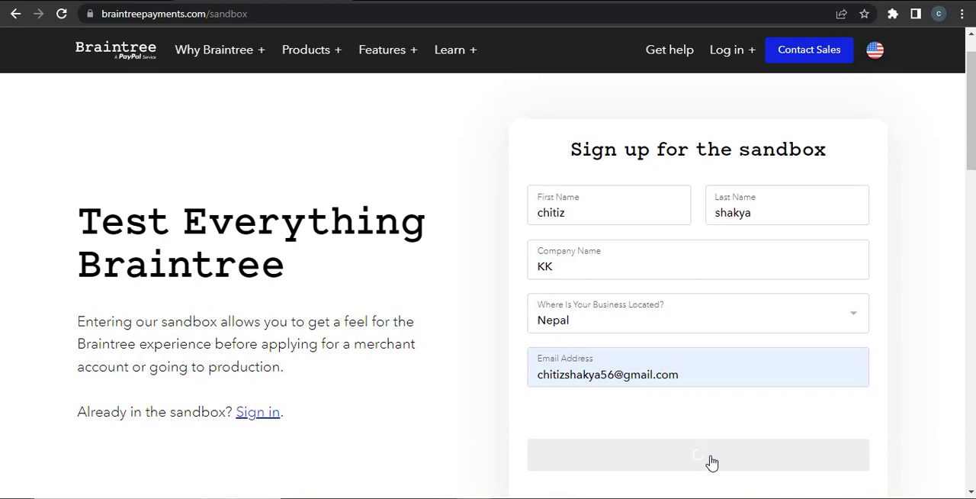
From the Thanks page, find the 'Complete your Braintree sandbox signup' message in Gmail
left_click(699, 454)
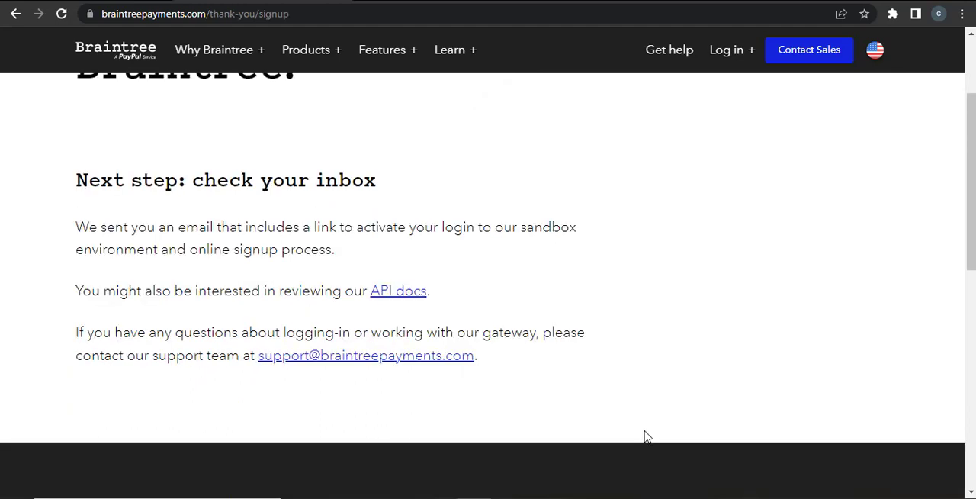
scroll("up", 3)
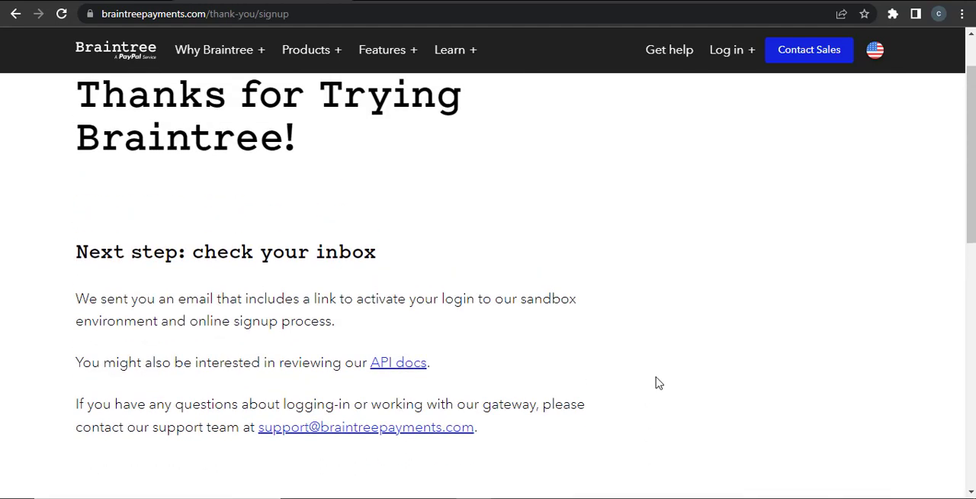
mouse_move(659, 385)
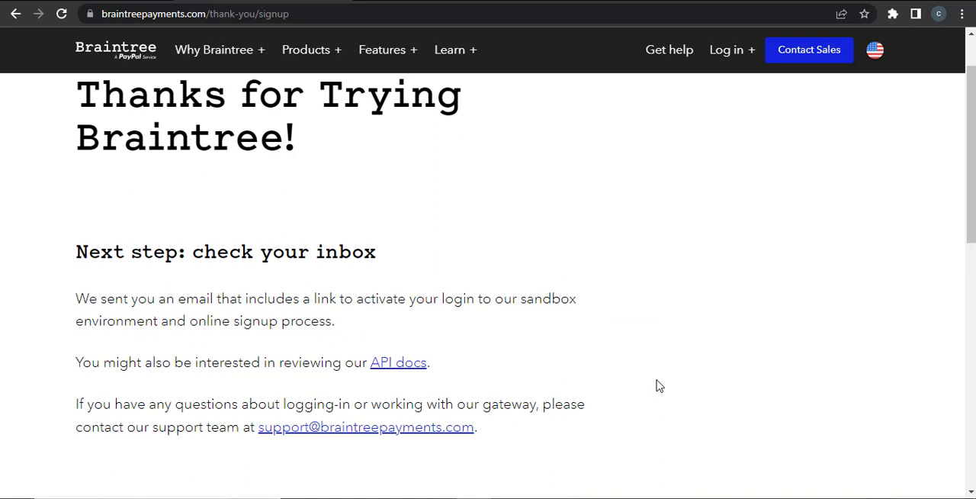
mouse_move(626, 323)
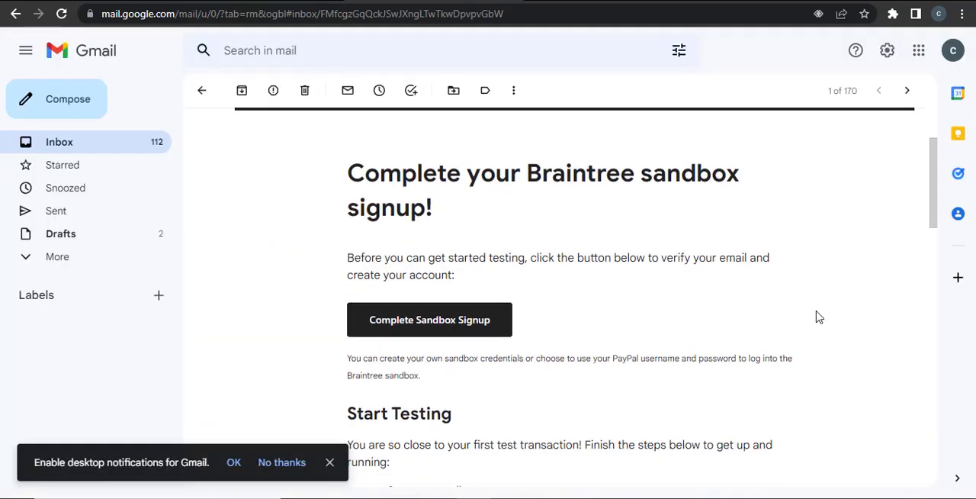
scroll("down", 3)
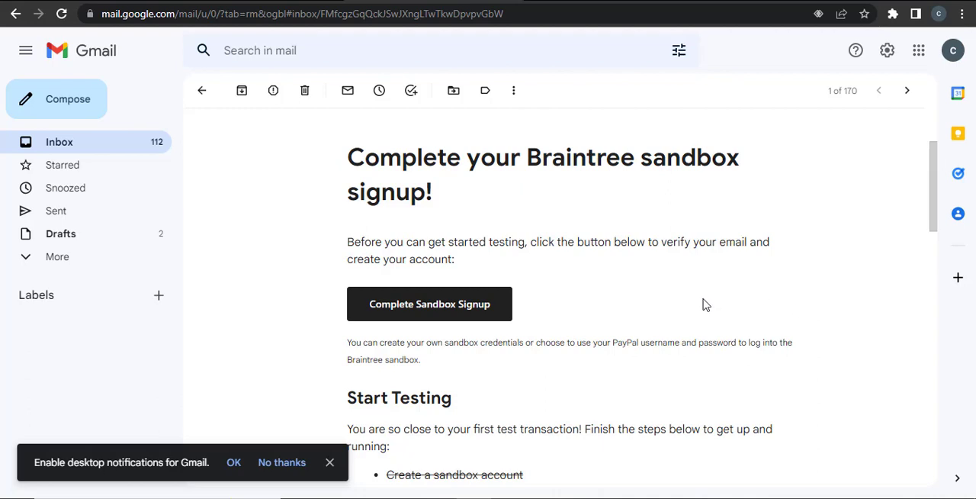
mouse_move(481, 311)
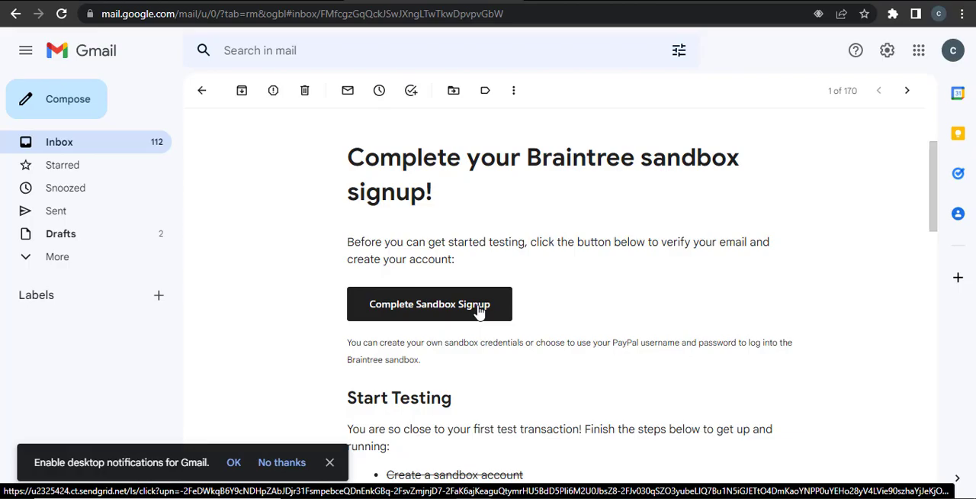
Follow Complete Sandbox Signup, enter a username and password, and log in
left_click(430, 304)
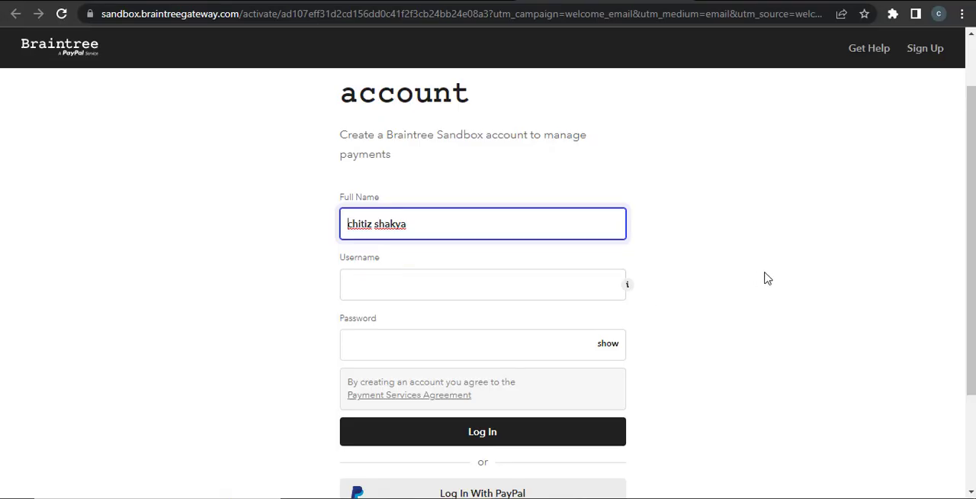
left_click(482, 284)
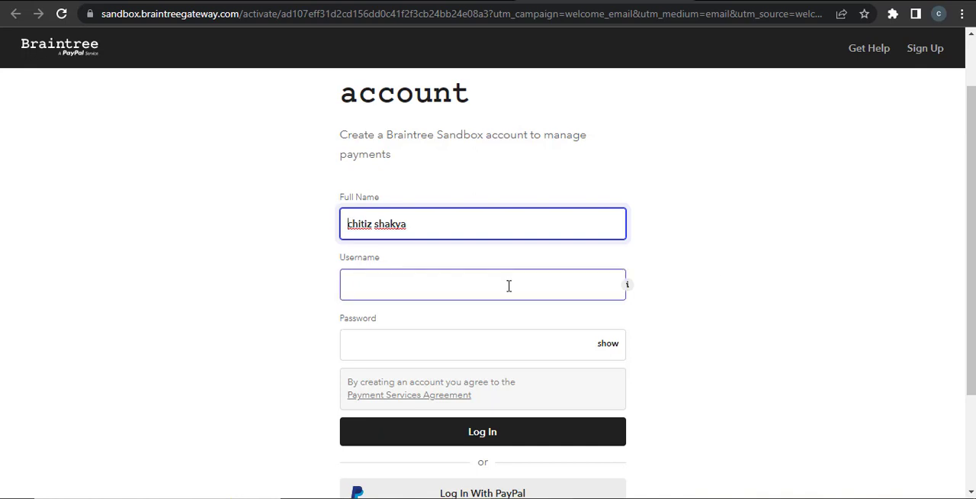
mouse_move(626, 284)
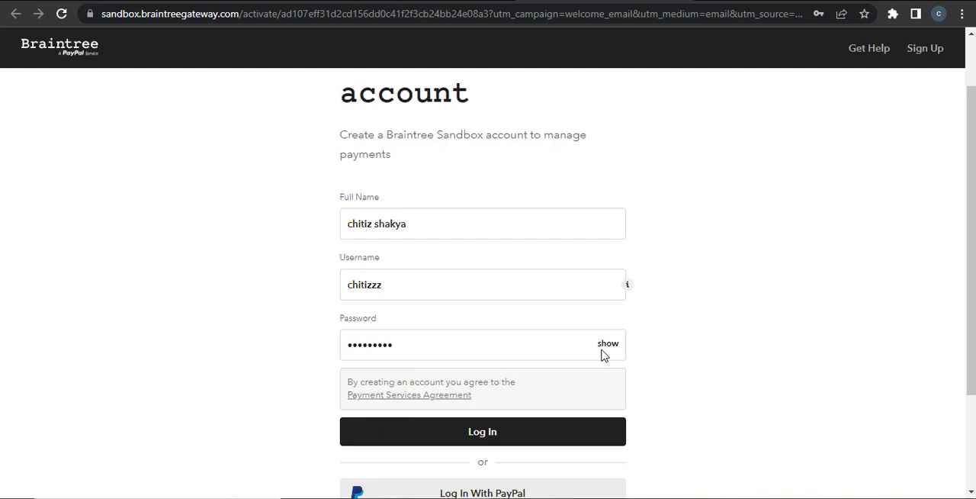
scroll("down", 3)
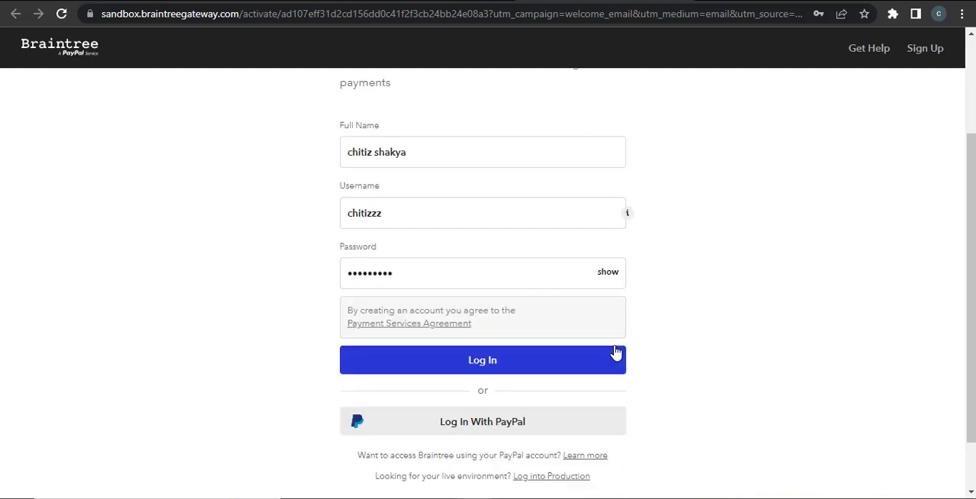
mouse_move(488, 365)
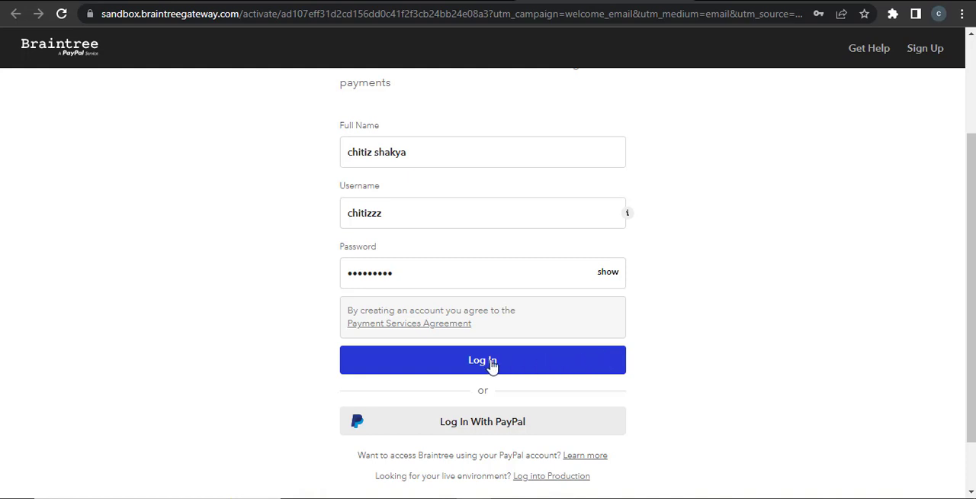
left_click(482, 360)
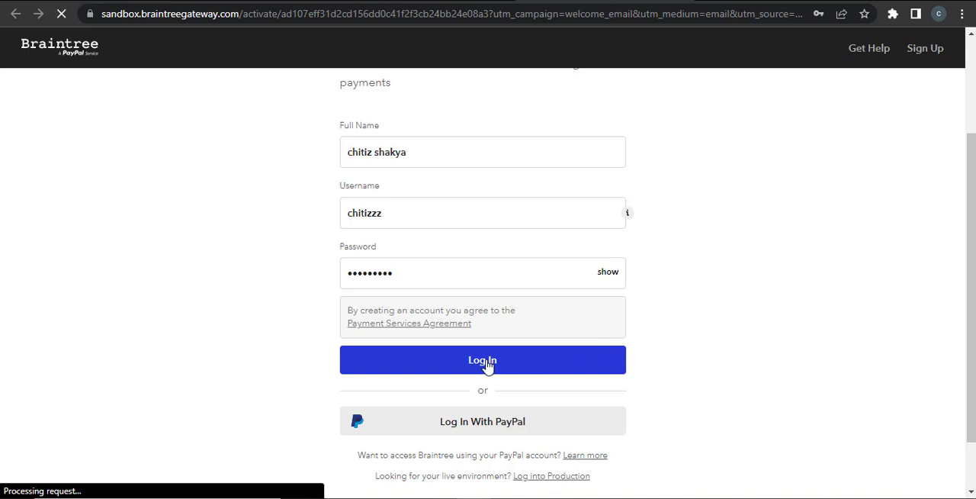
Land on Sandbox Home and dismiss the 'Activation was successful' notice
left_click(482, 360)
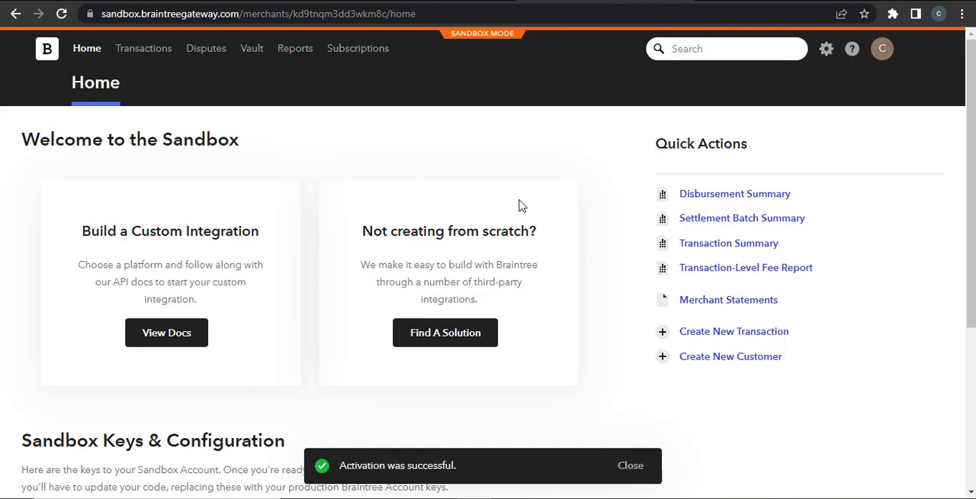
left_click(630, 466)
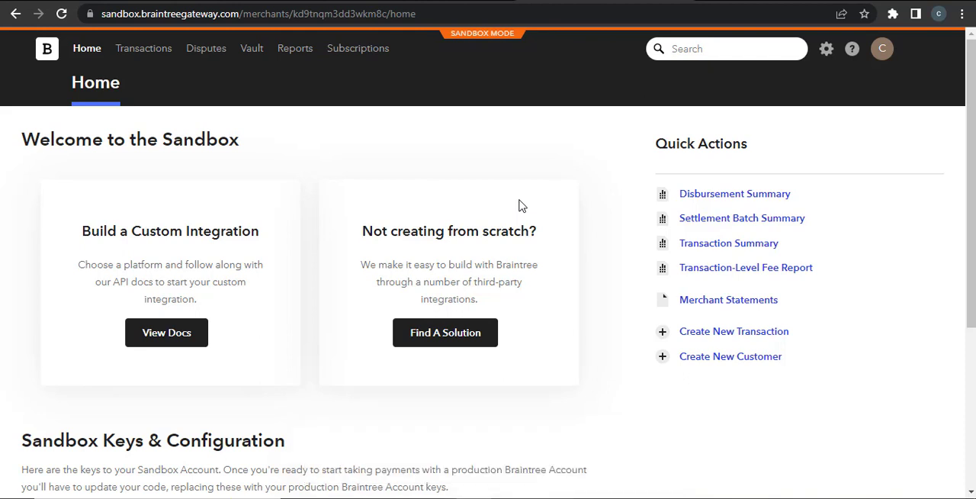